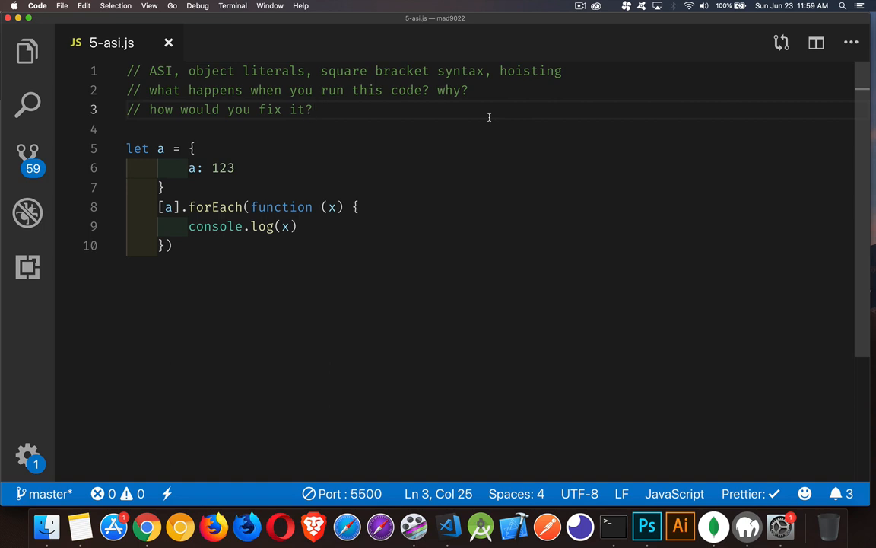
mouse_move(307, 258)
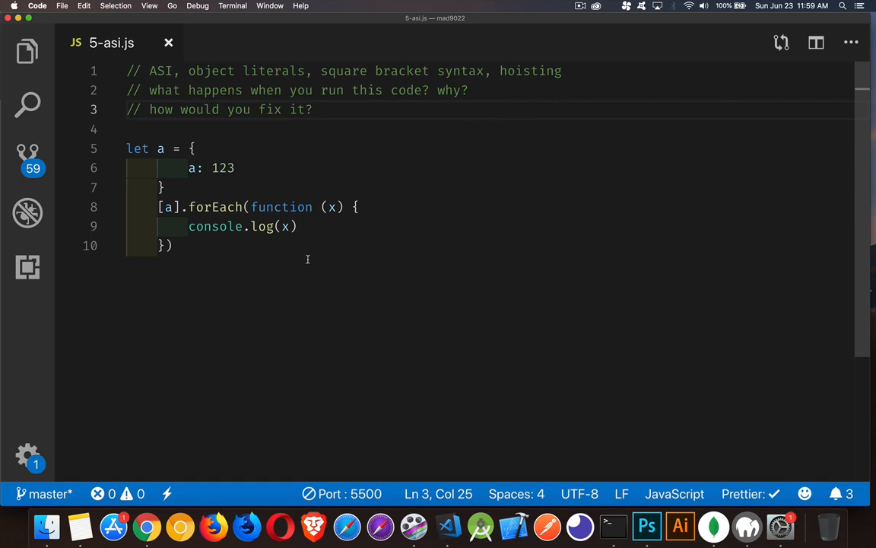
Step: Show the integrated terminal ready to run node 5-asi.js
key(ctrl+`)
text(node 5-asi.js)
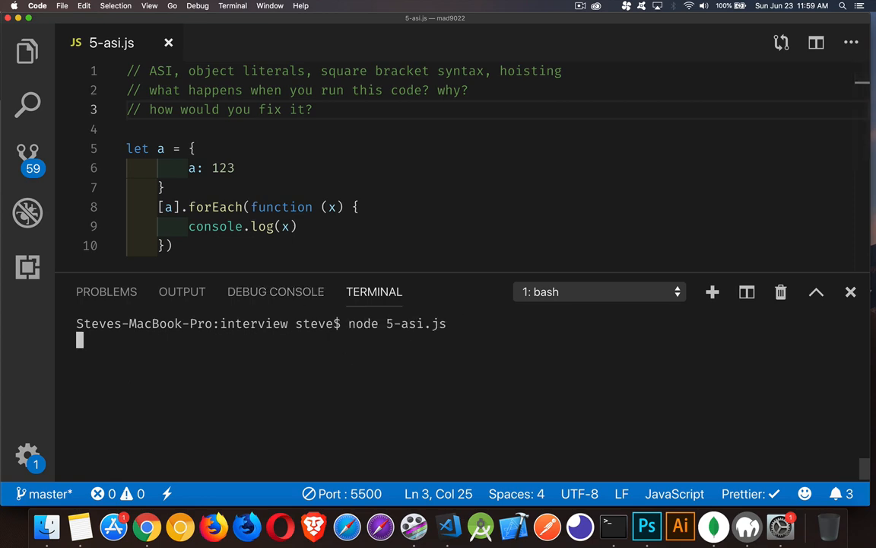
Step: Run node 5-asi.js and observe the ReferenceError that a is not defined
key(Return)
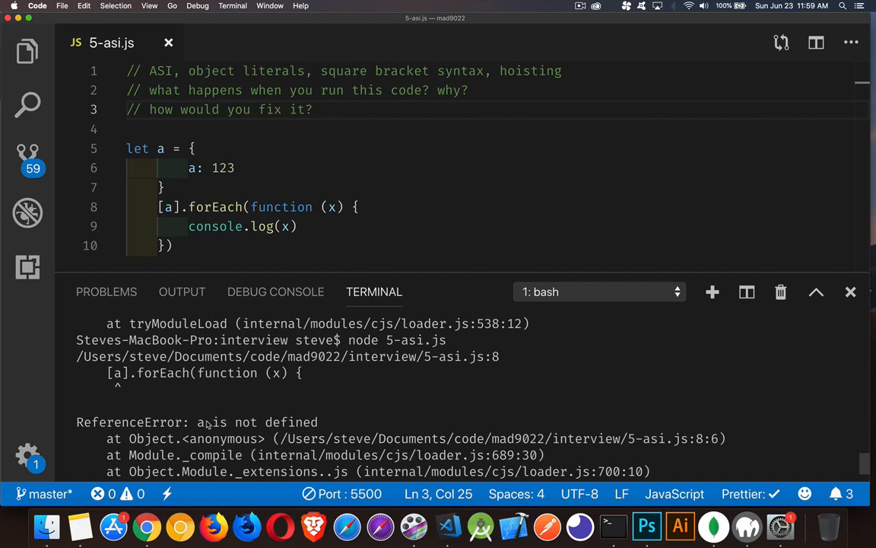
mouse_move(205, 426)
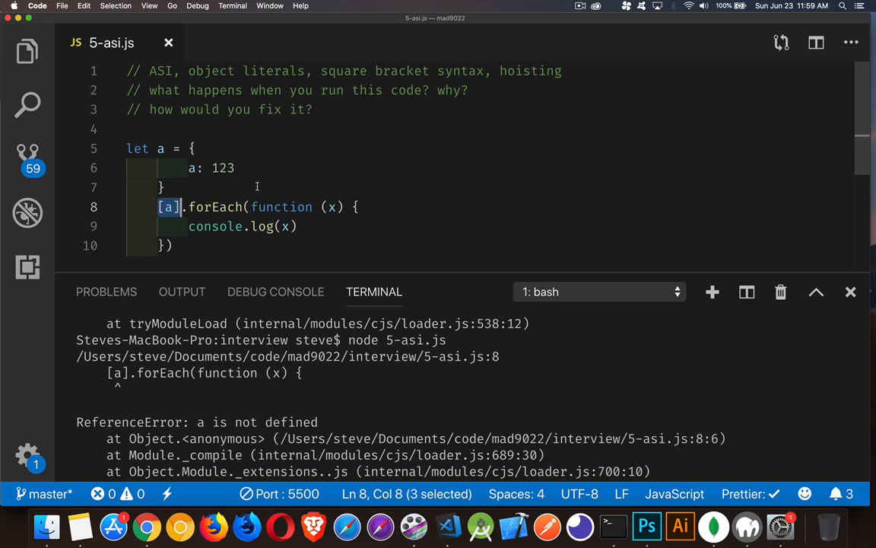
mouse_move(160, 149)
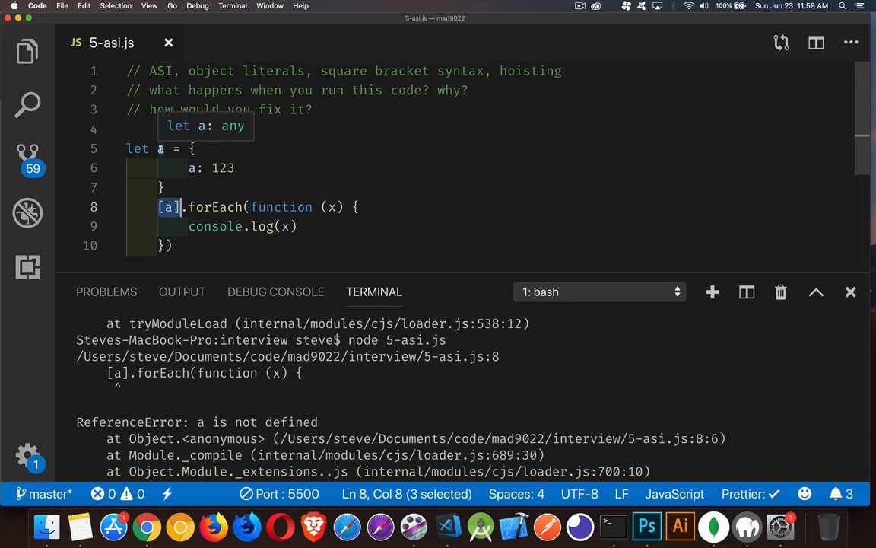
mouse_move(162, 219)
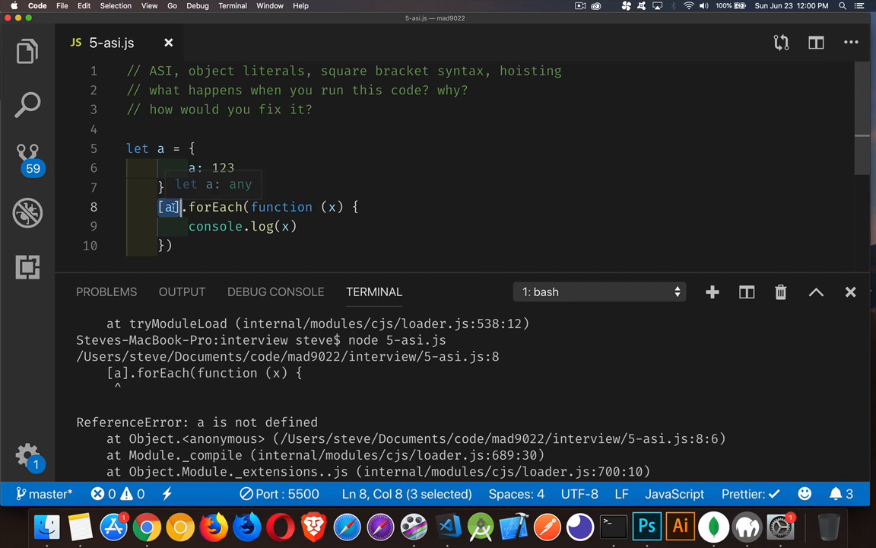
mouse_move(260, 237)
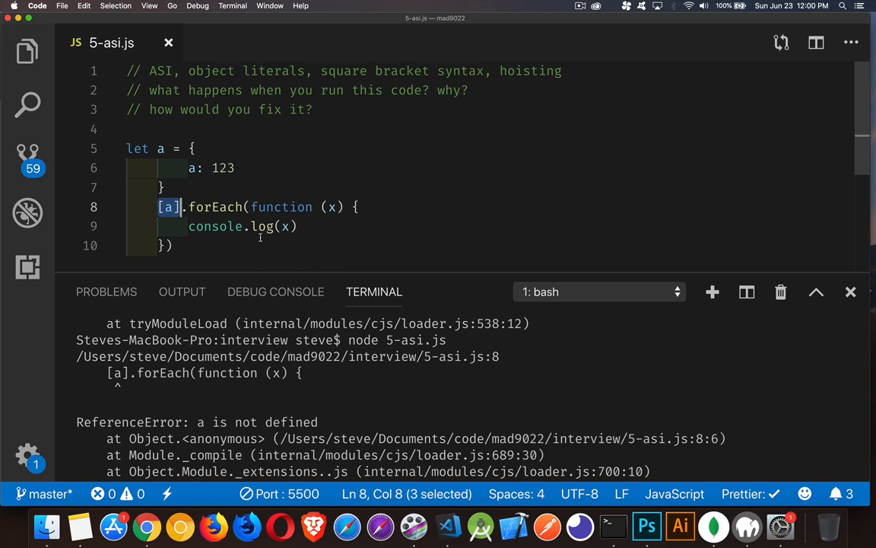
mouse_move(168, 207)
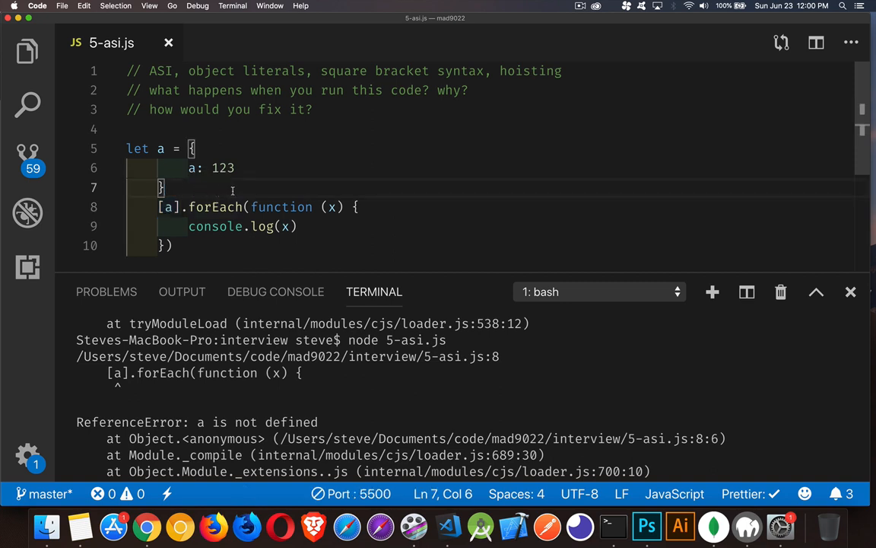
Step: End the object literal with ';' so rerunning prints { a: 123 }, then clear the terminal
text(;)
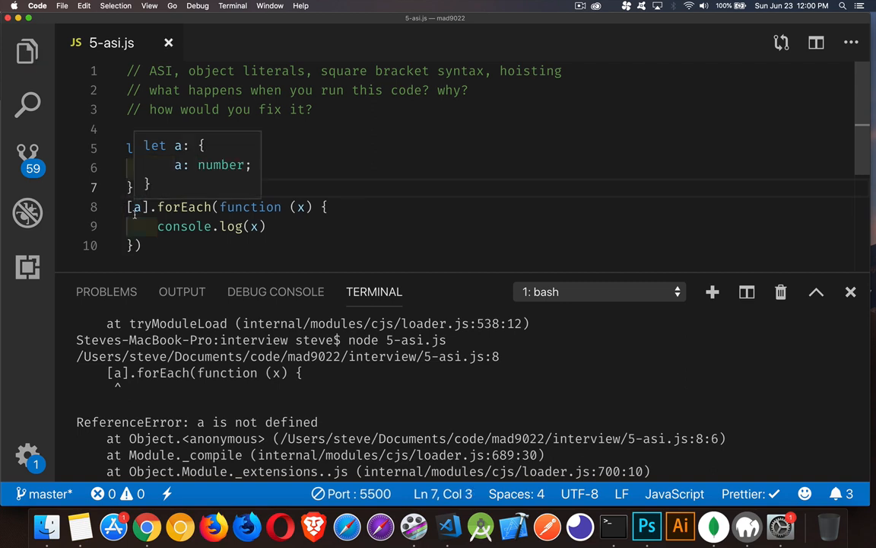
text(clear)
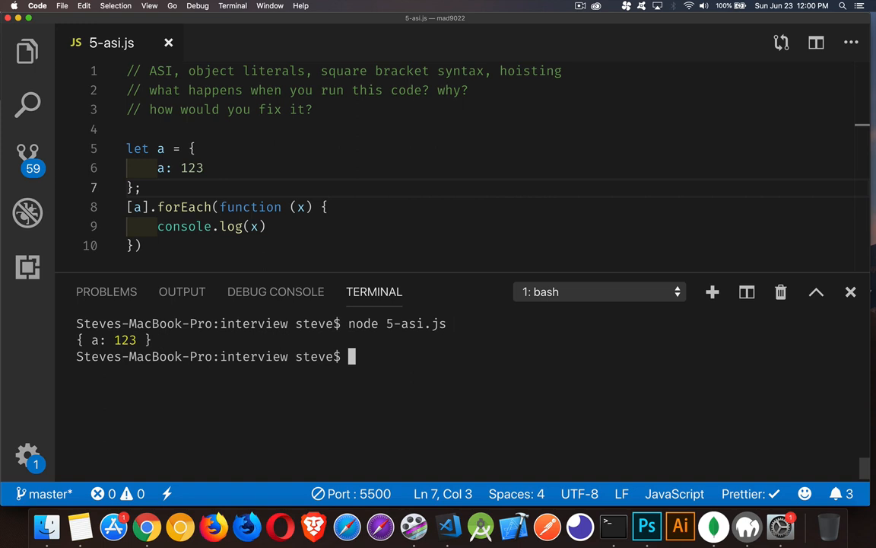
mouse_move(238, 259)
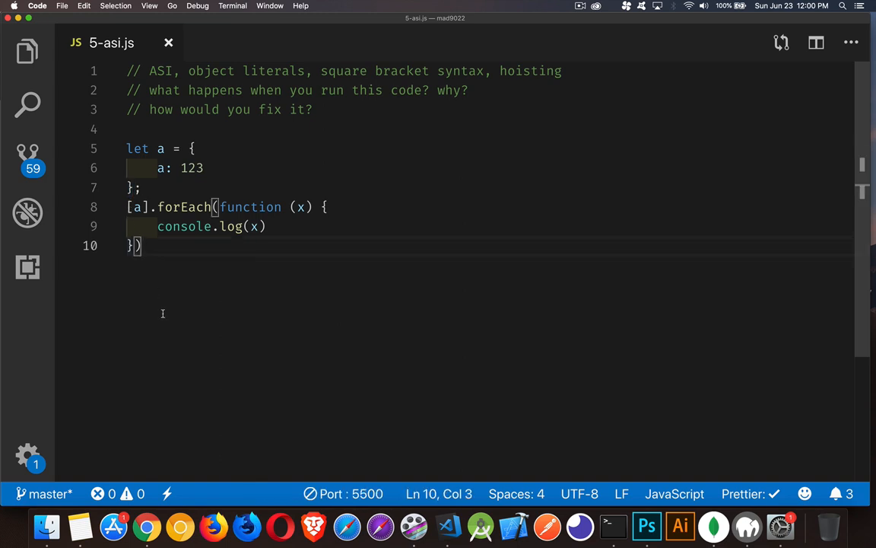
Step: Add a second example: let obj = {a:123}; followed by [obj].forEach()
key(enter)
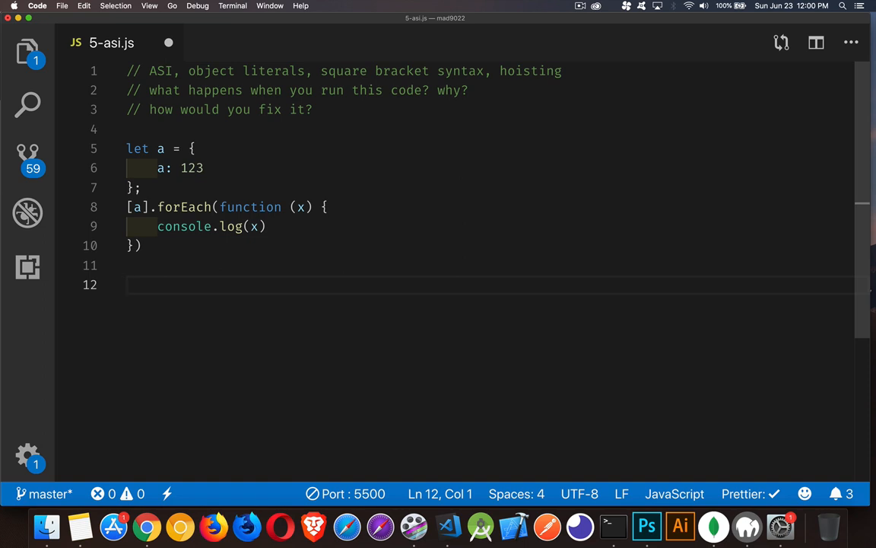
text(let obj)
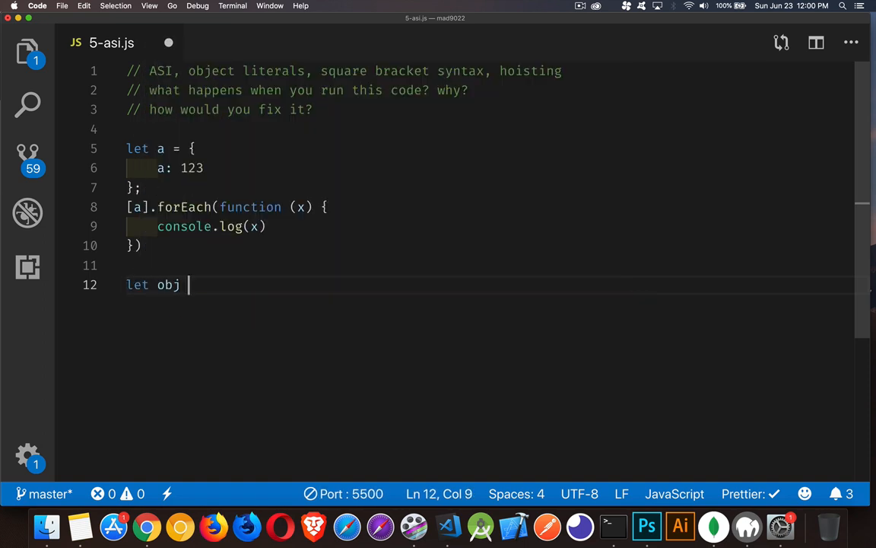
text(= {)
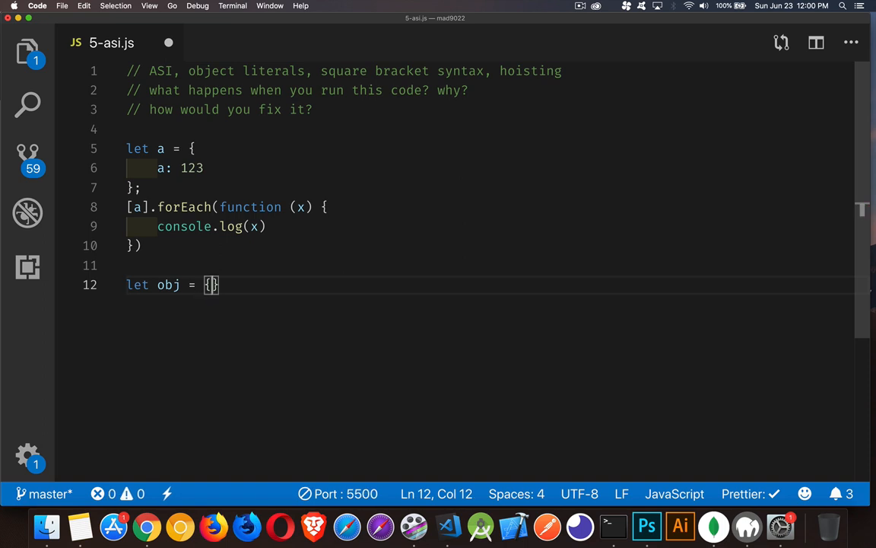
text(a:123)
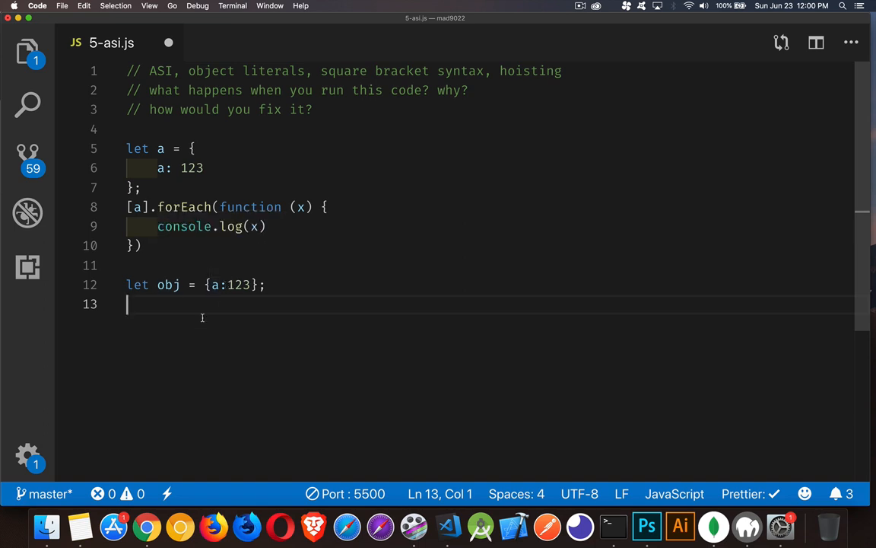
text([obj])
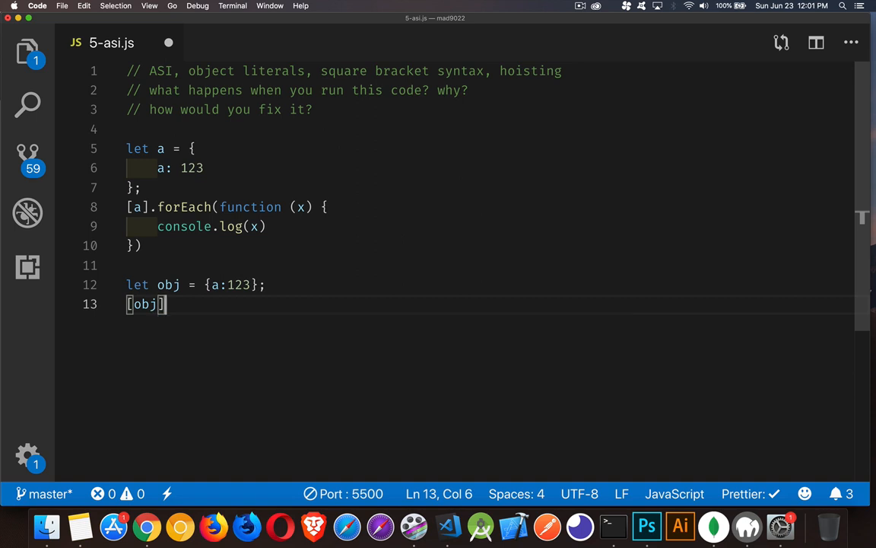
mouse_move(175, 304)
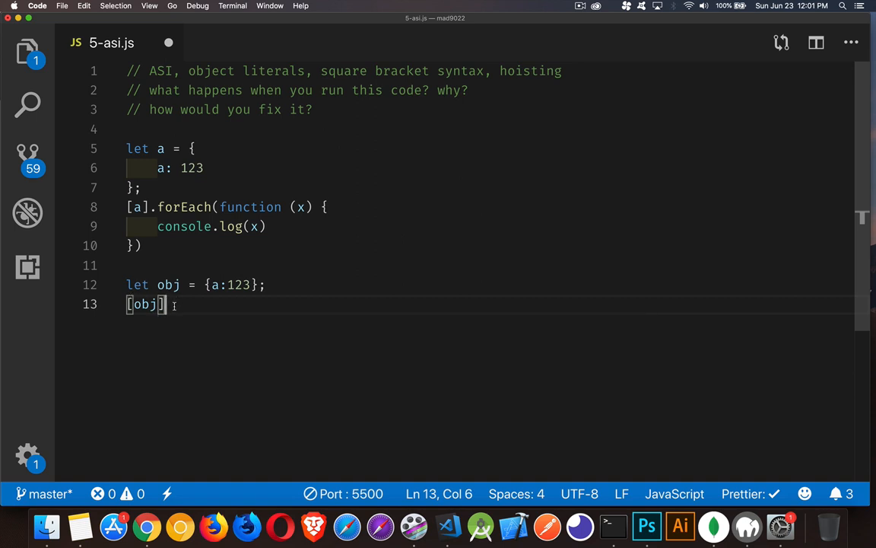
text(.forEach()
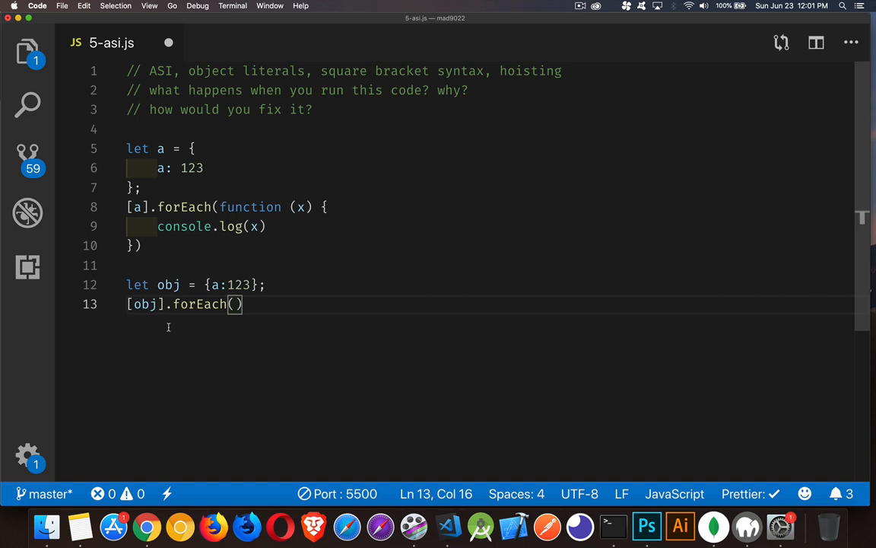
key(Return)
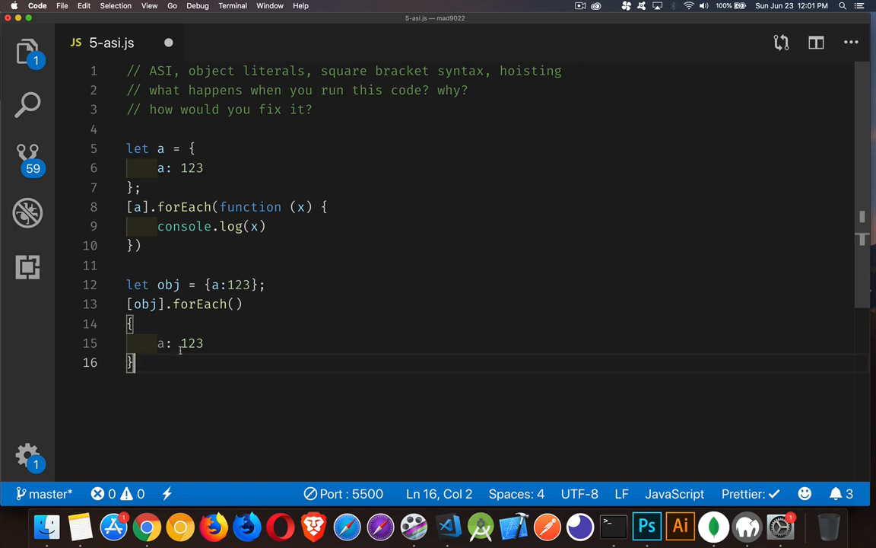
Step: Append [a]; after the closing brace on line 16, trying quoted 'a' along the way
text([])
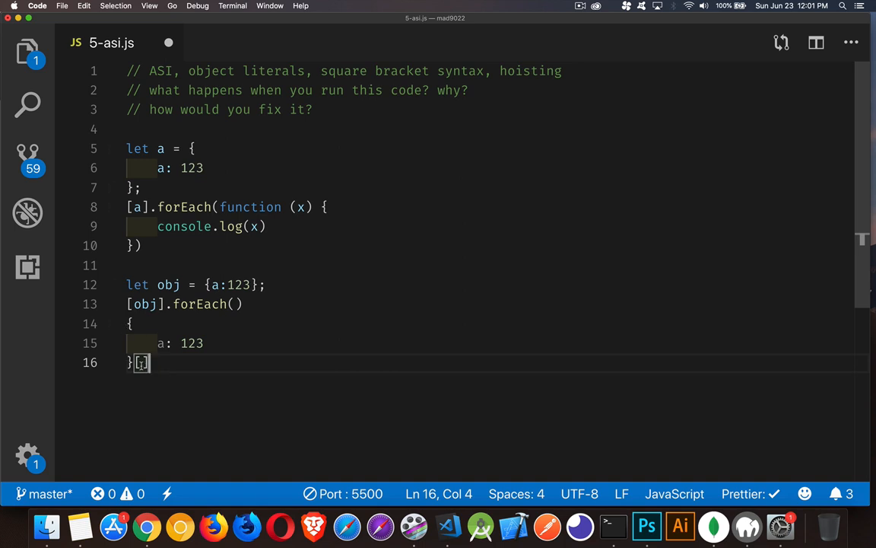
text(a)
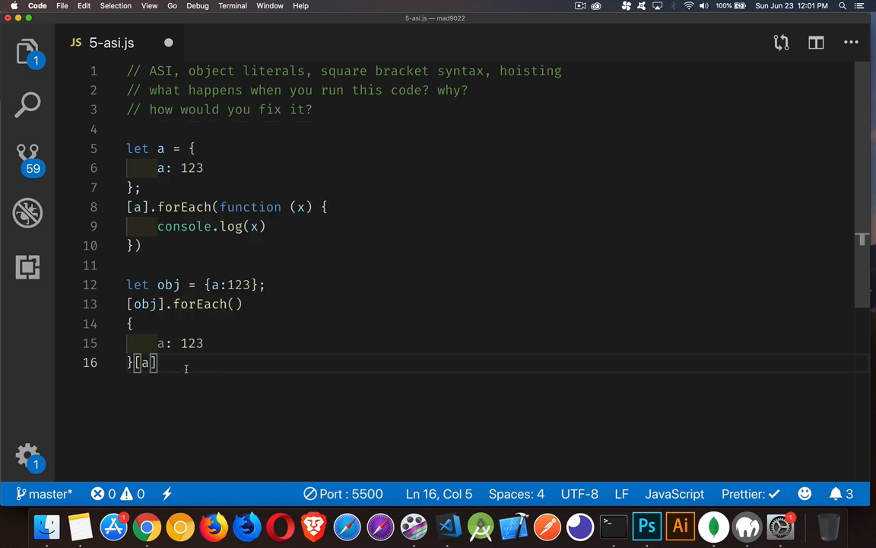
text(')
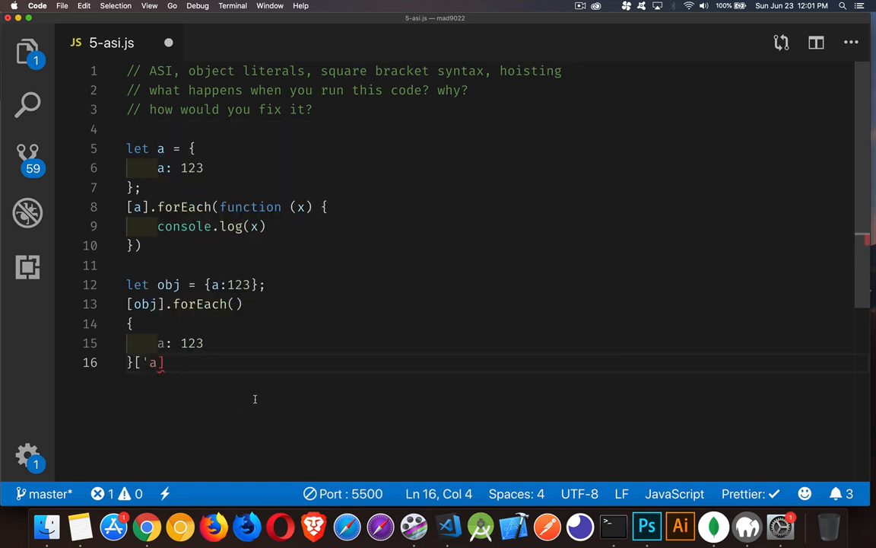
text('])
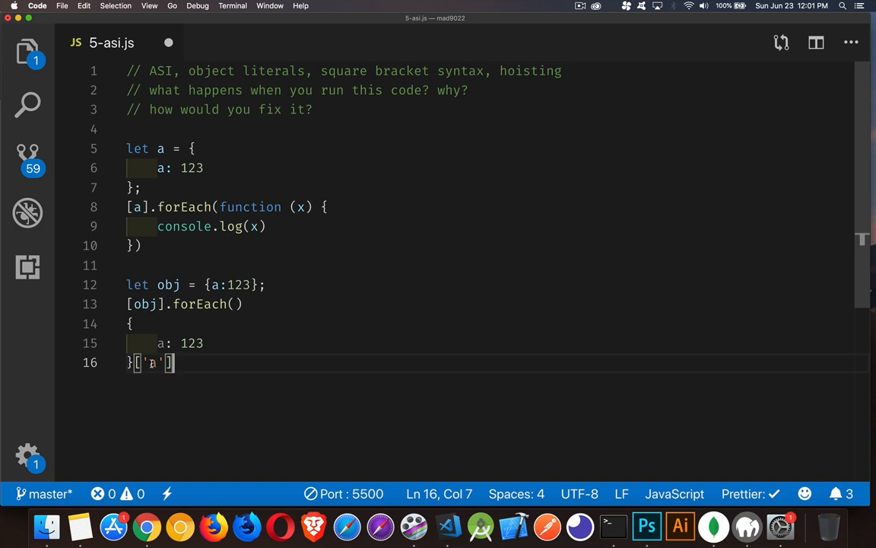
text(a)
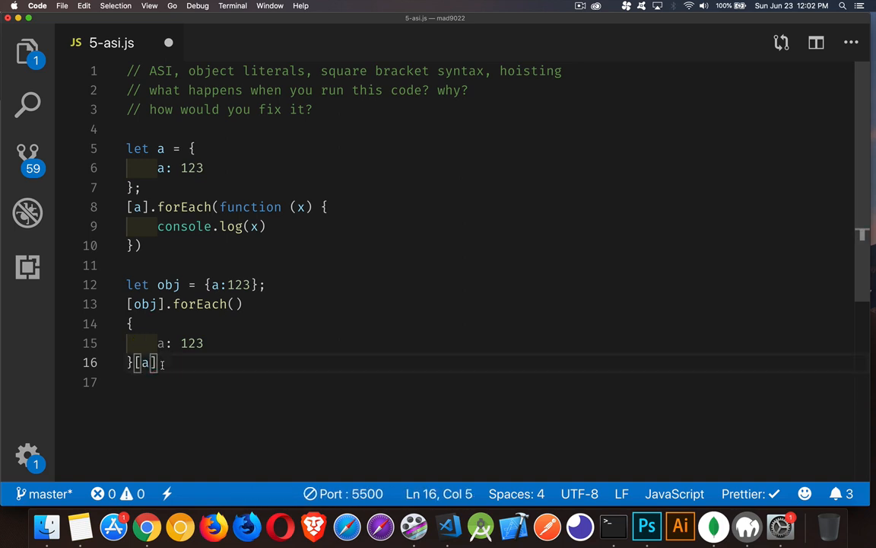
mouse_move(152, 362)
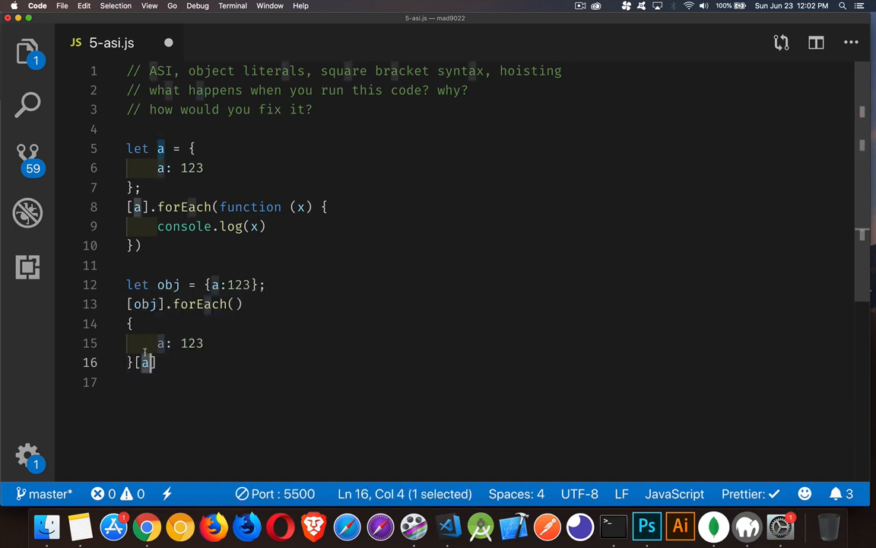
mouse_move(162, 362)
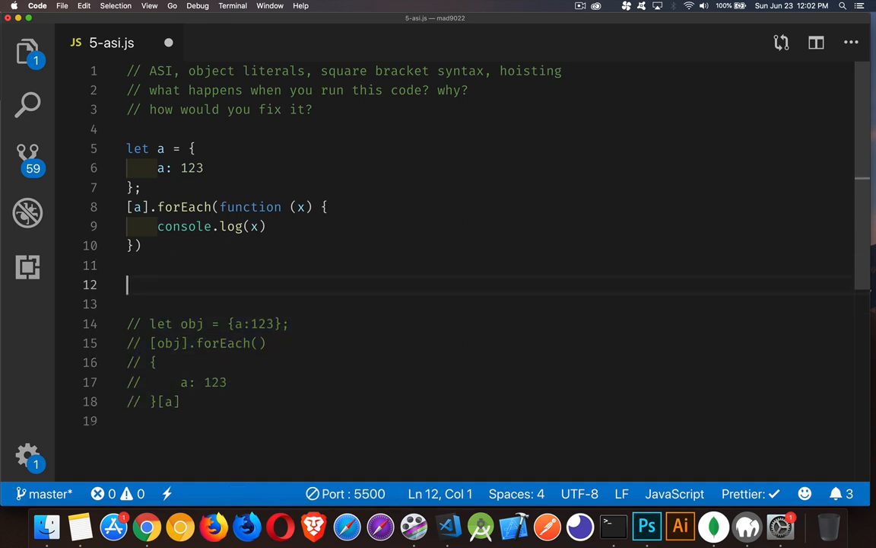
Step: Write 'let a; //undefined' on line 12 with a new line below it
text(l)
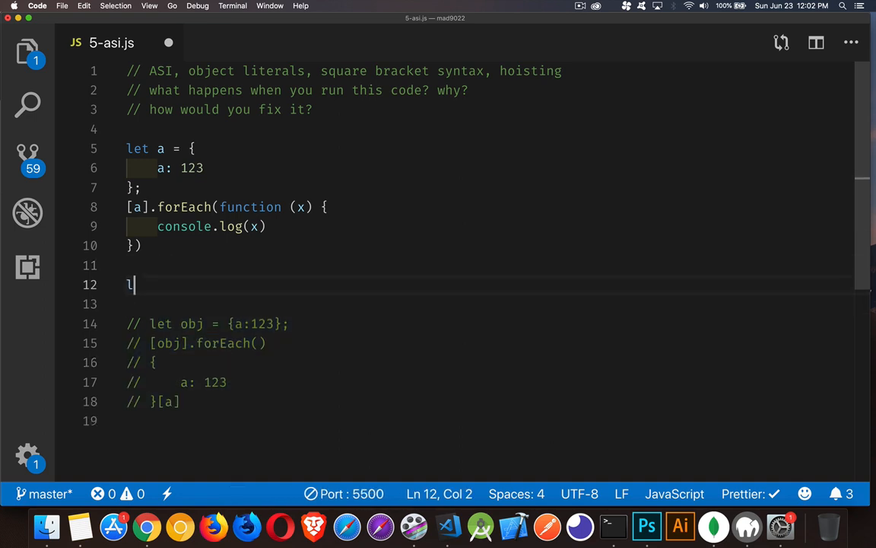
text(et a)
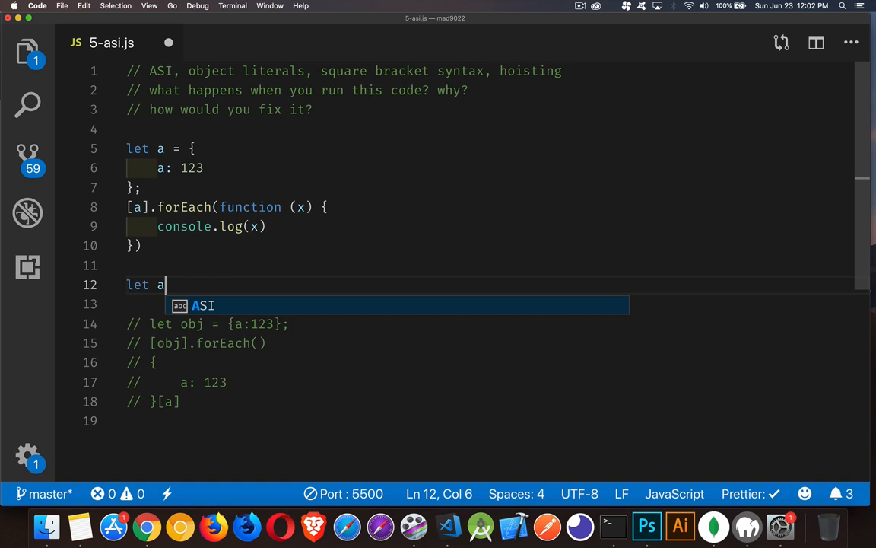
text(;)
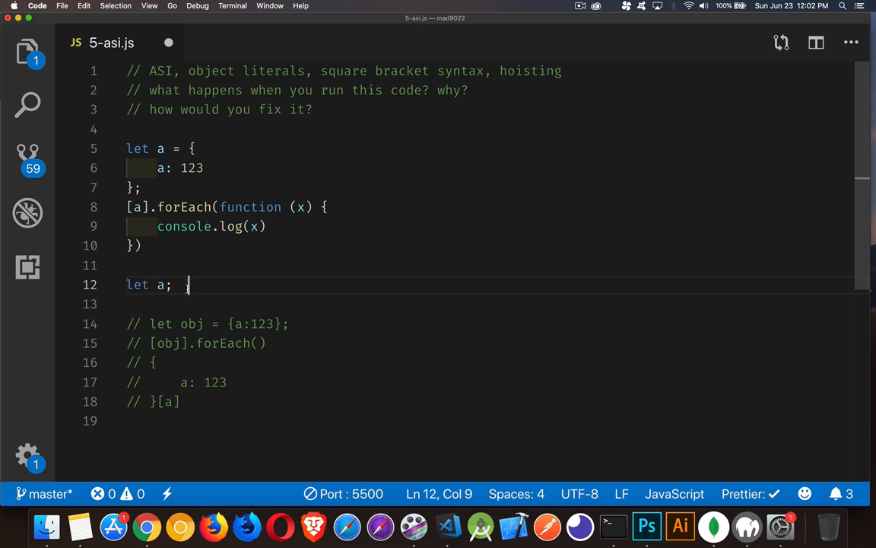
text(//)
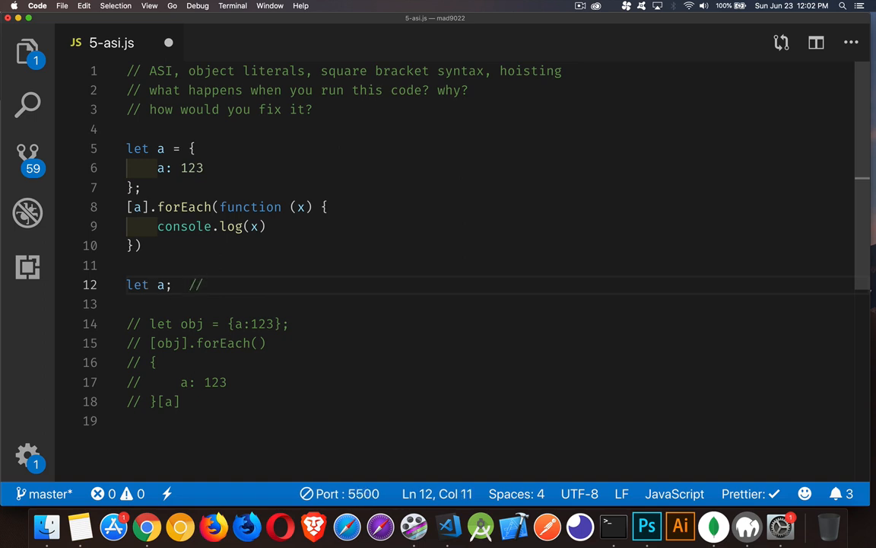
text(und)
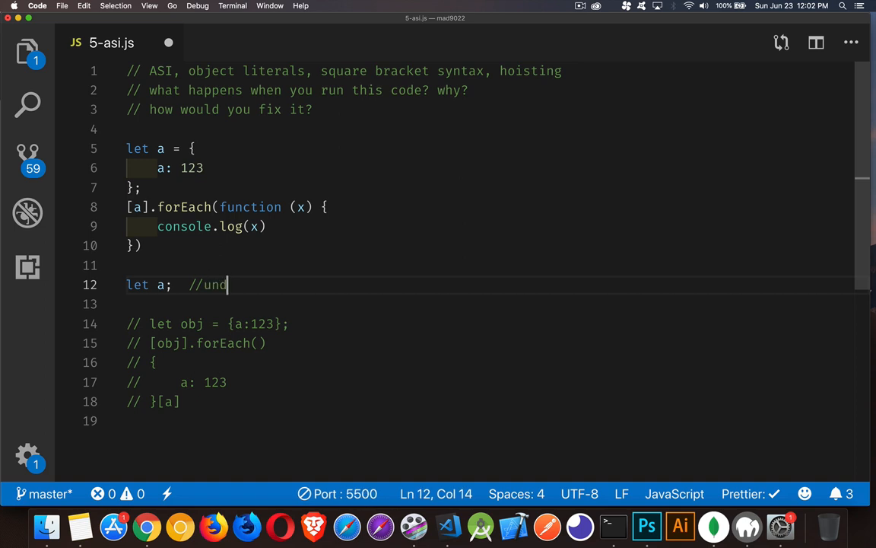
text(efined)
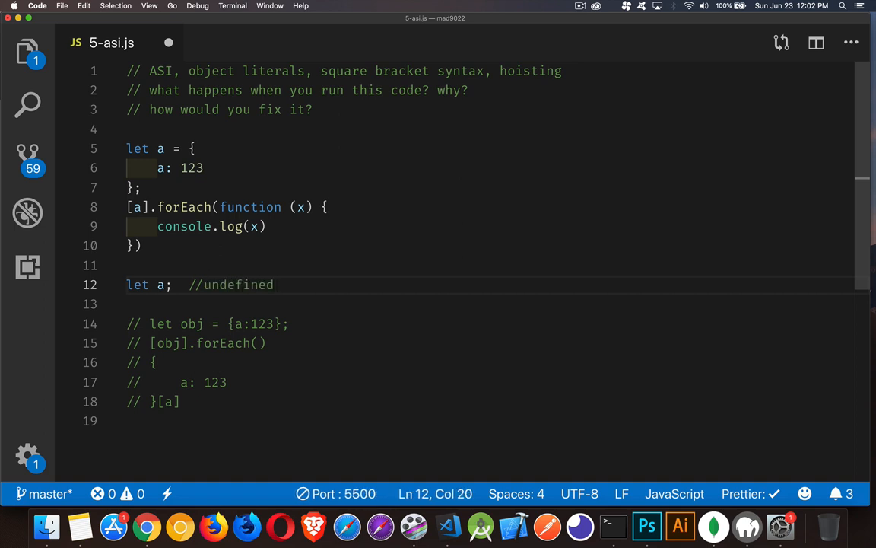
key(Return)
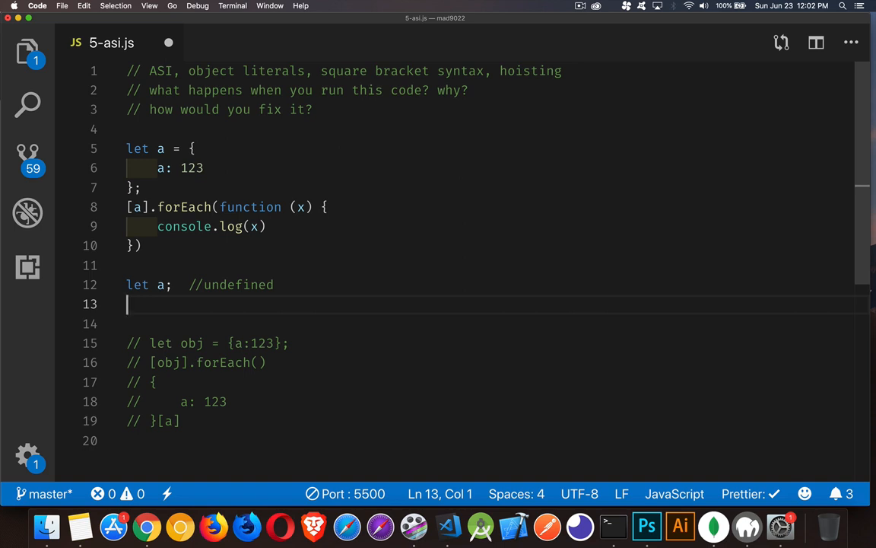
mouse_move(224, 298)
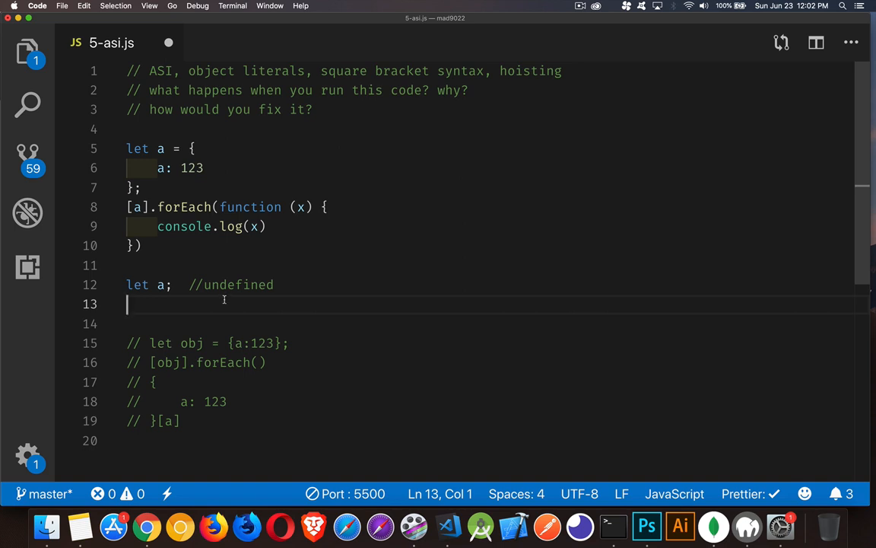
Step: Write {a:123}[a].forEach(function(x){}) on line 13 and return to its start
text({})
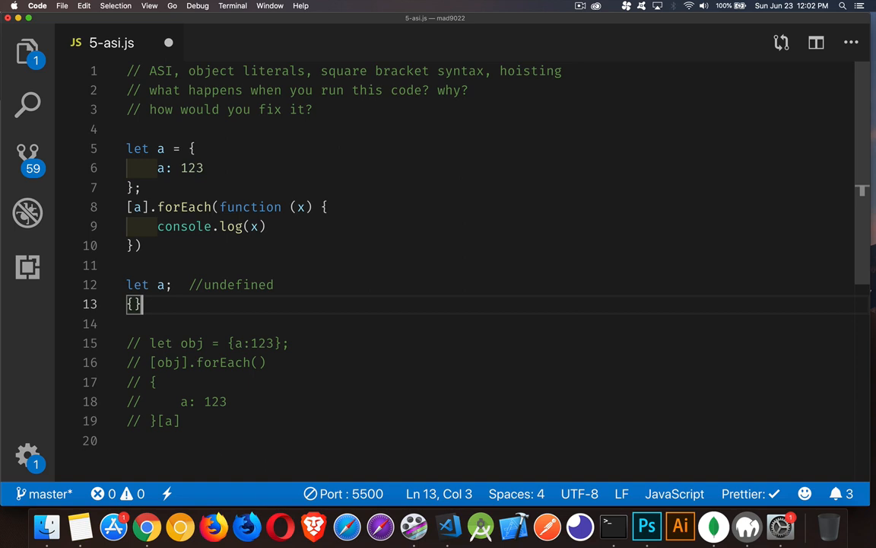
text(a:)
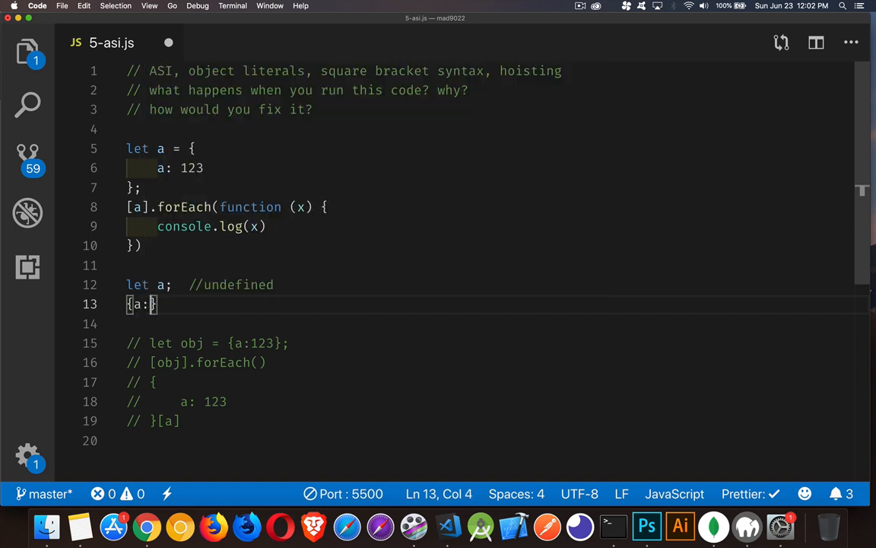
text(123}[)
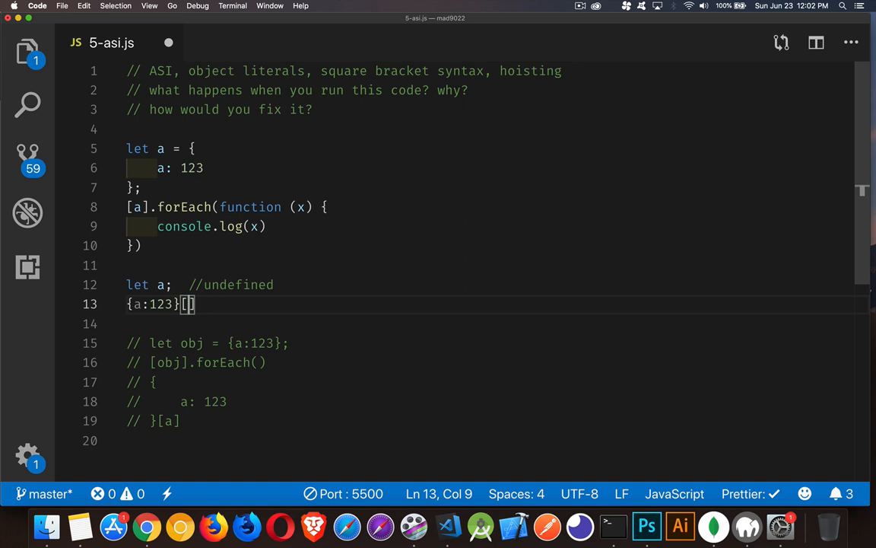
text(a)
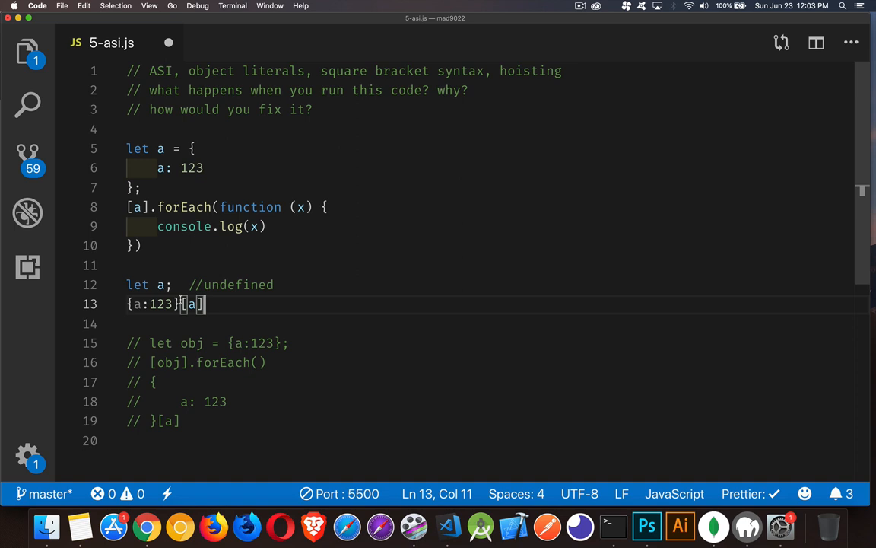
mouse_move(240, 329)
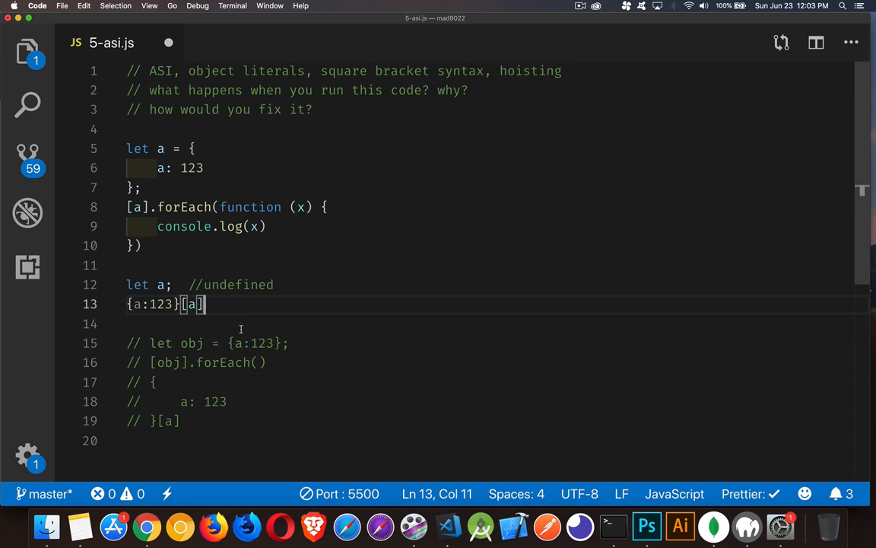
text(.forEach()
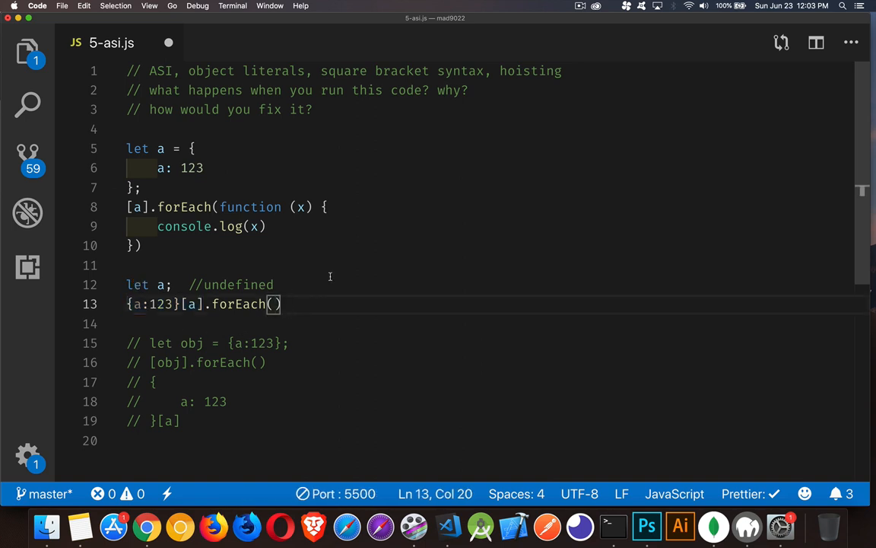
text(function()
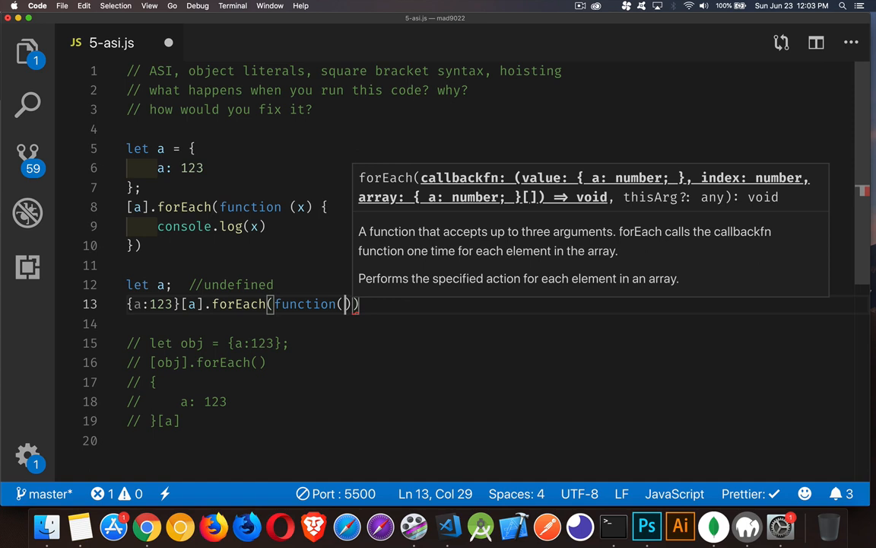
text(x){})
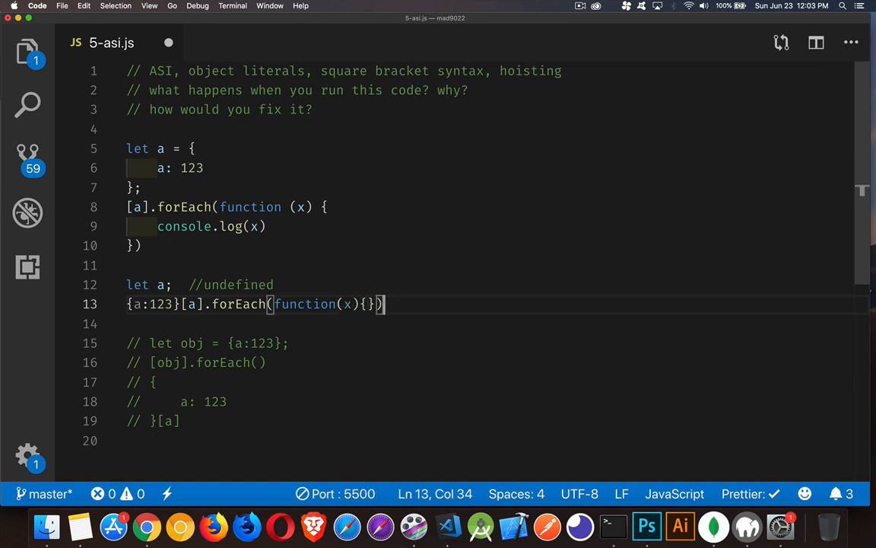
drag(383, 304, 298, 304)
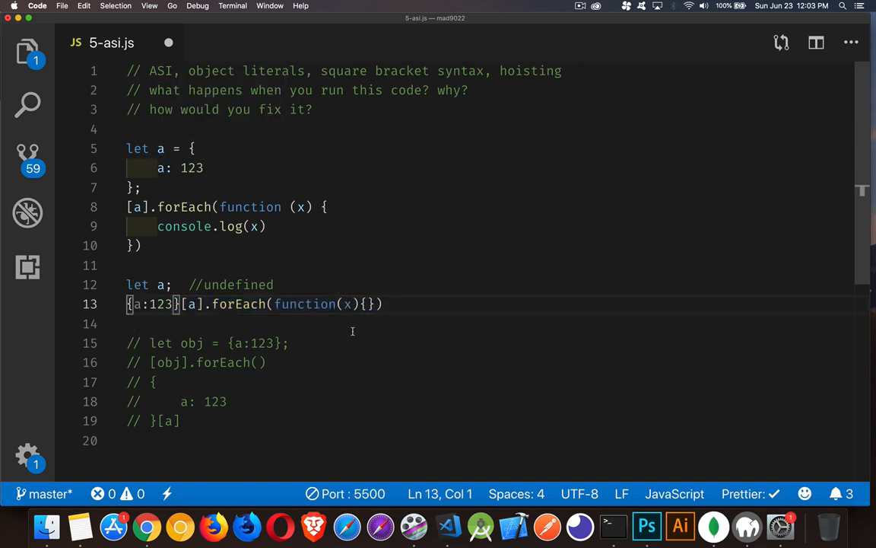
Step: Make line 13 read a = {a:123}[undefined].forEach(function(x){})
text(a =)
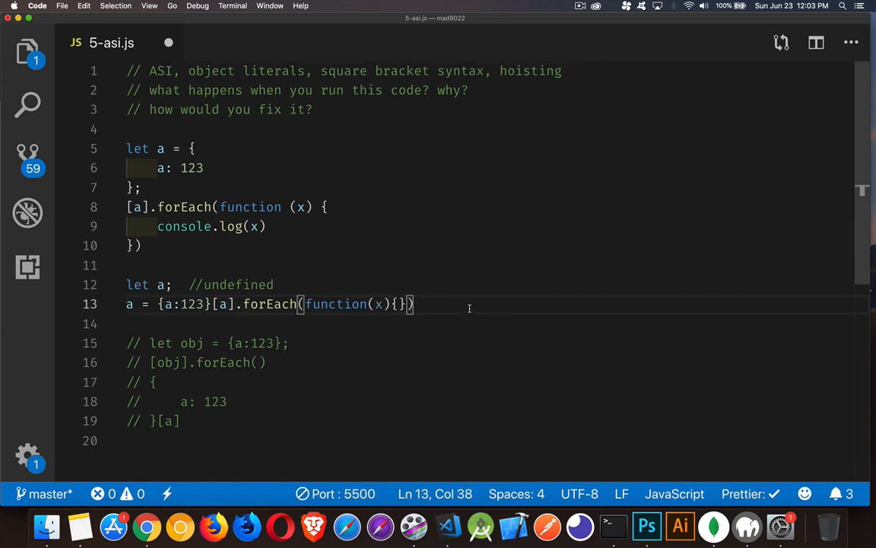
mouse_move(292, 278)
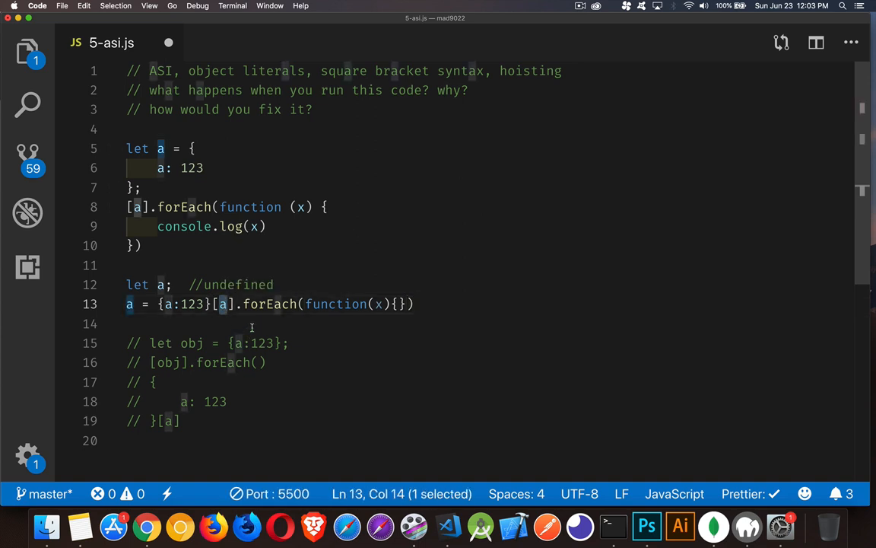
text(undefined)
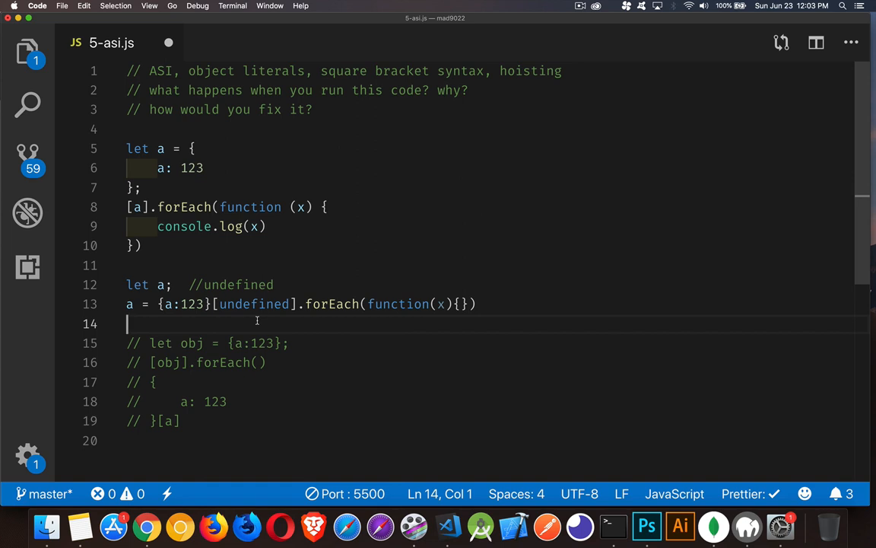
click(137, 189)
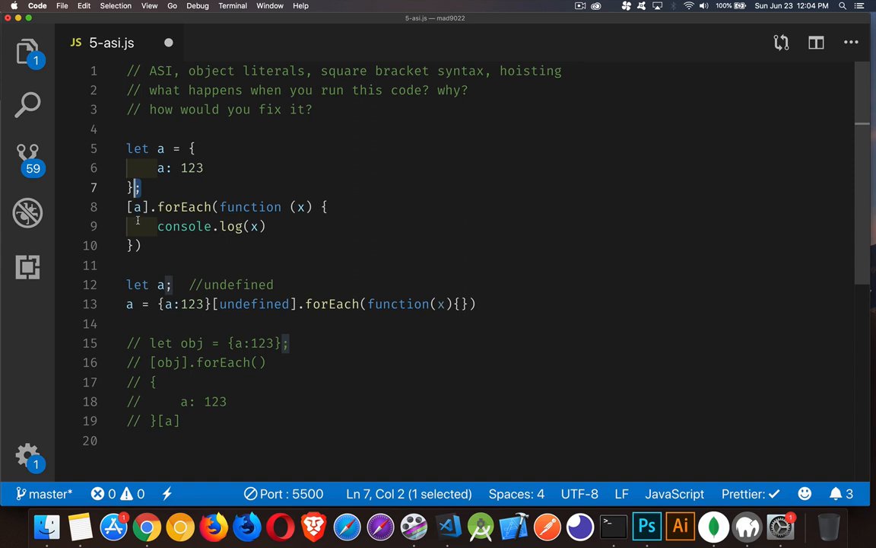
mouse_move(278, 227)
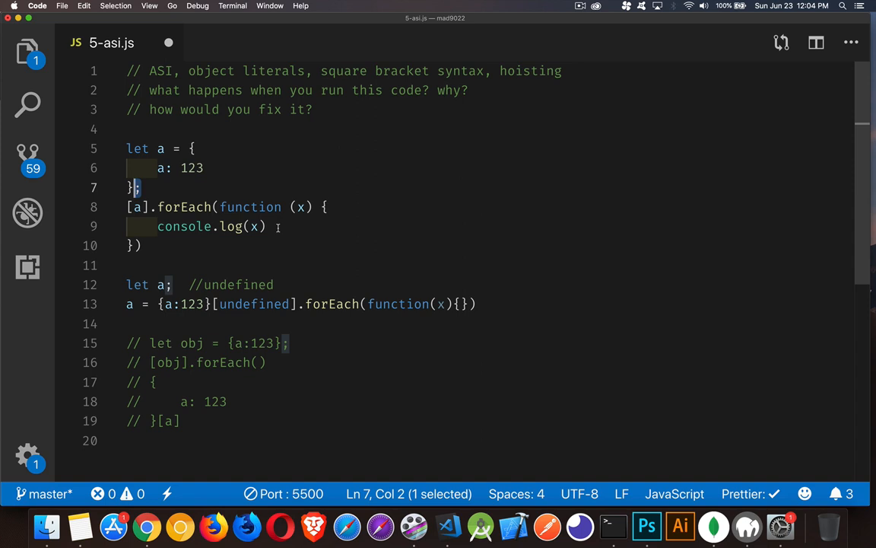